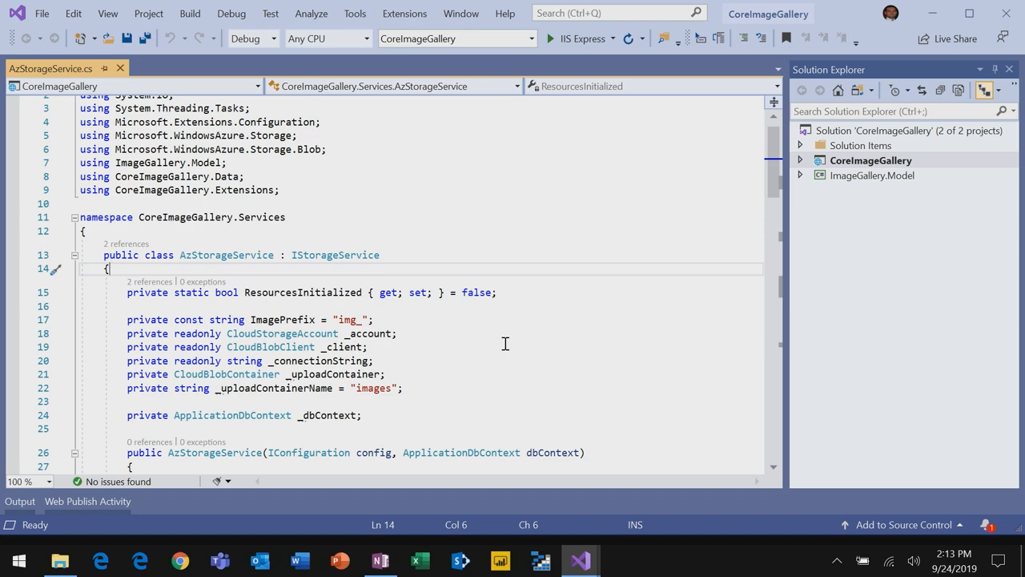
{"action": "mouse_move", "coordinate": [338, 253]}
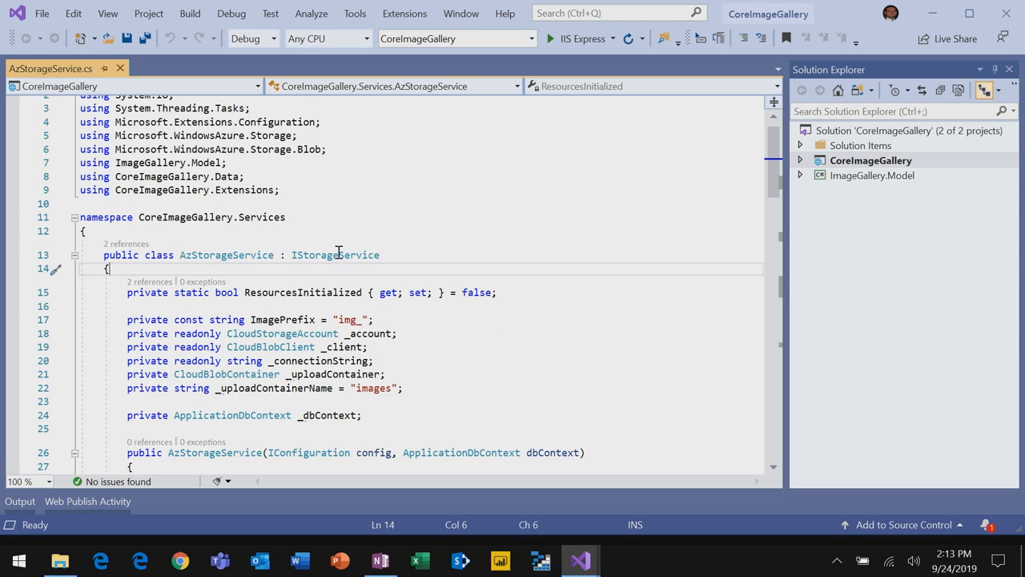
Review the IStorageService interface and locate the RecordImageUploadedAsync call in the storage code.
{"action": "double_click", "coordinate": [334, 254]}
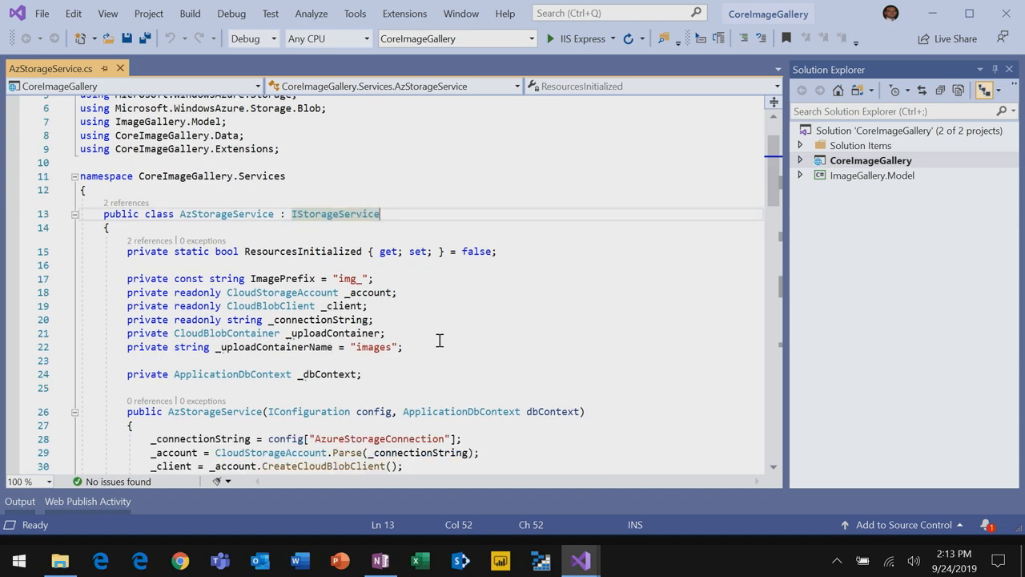
{"action": "scroll", "scroll_direction": "down", "scroll_amount": 3}
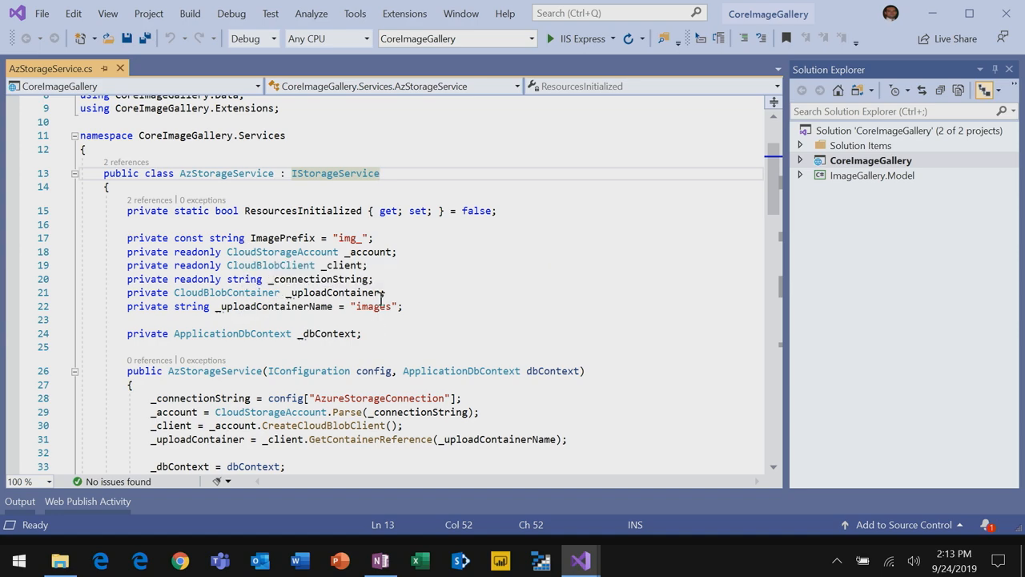
{"action": "scroll", "scroll_direction": "down", "scroll_amount": 3}
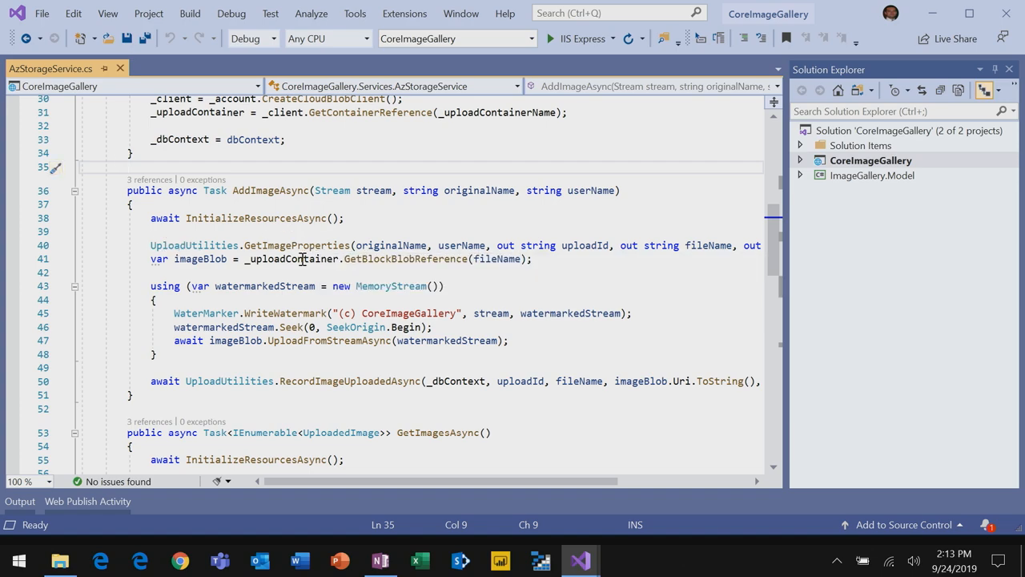
{"action": "mouse_move", "coordinate": [349, 265]}
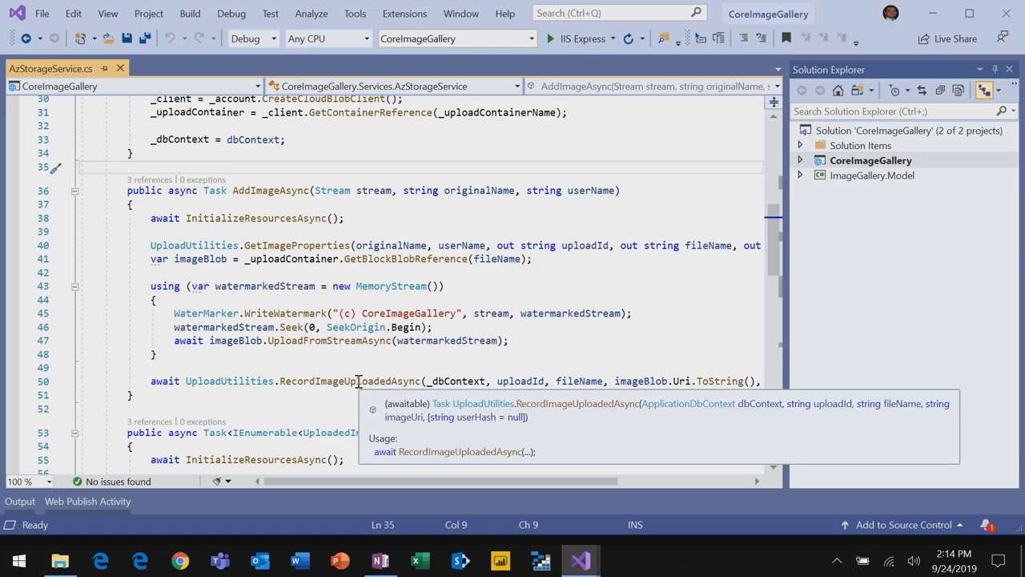
{"action": "left_click", "coordinate": [382, 327]}
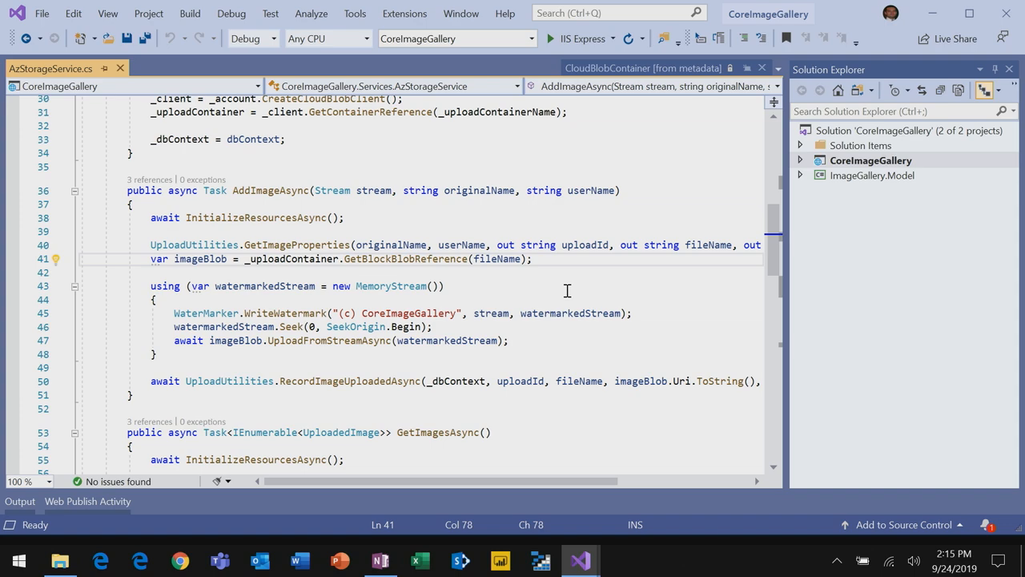
{"action": "mouse_move", "coordinate": [569, 295]}
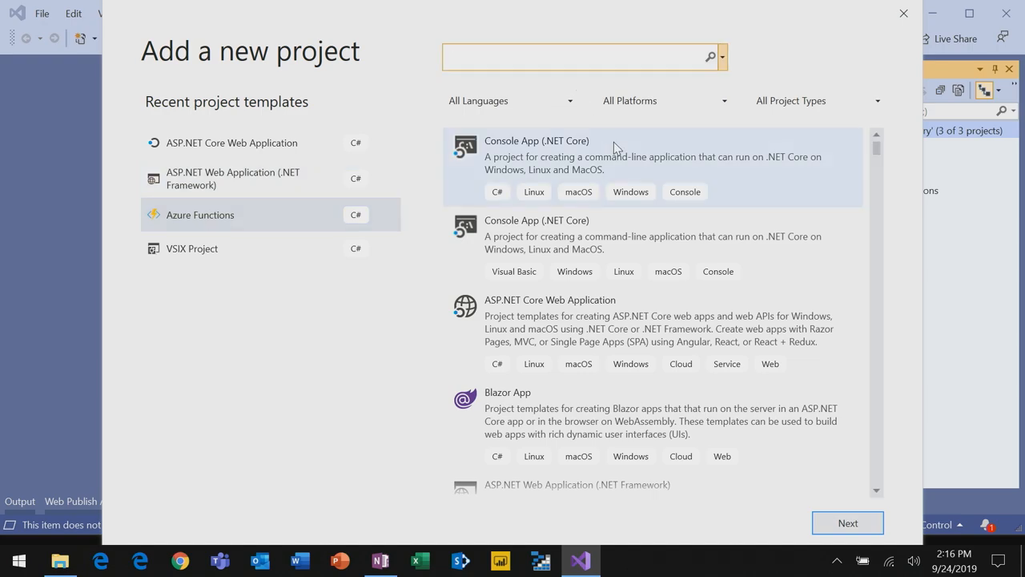
Search templates for 'azure functions', glance at WaterMarker.cs, then bring up ImageUploaded.cs in AzFunctions.
{"action": "type", "text": "azure functions"}
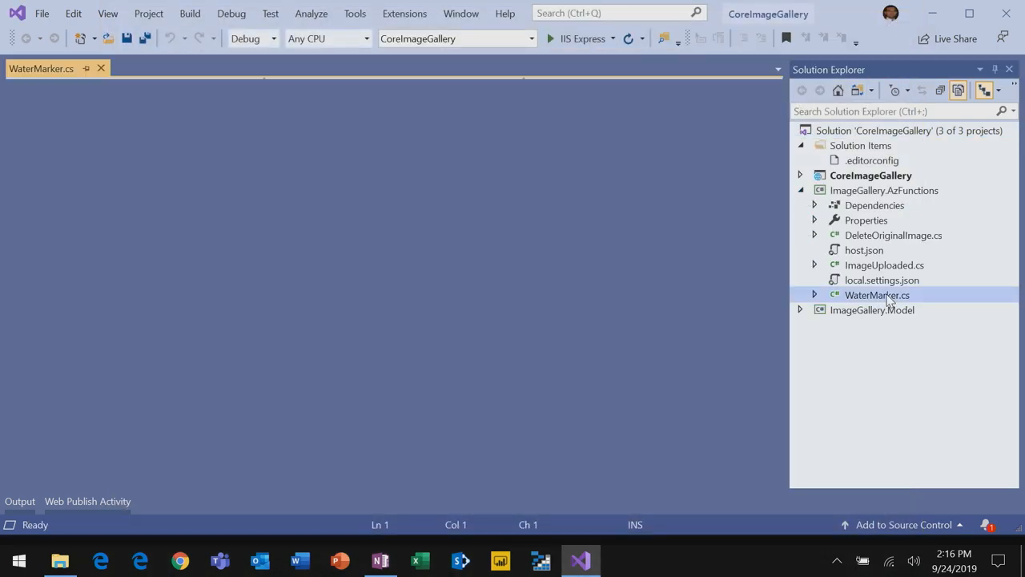
{"action": "double_click", "coordinate": [878, 295]}
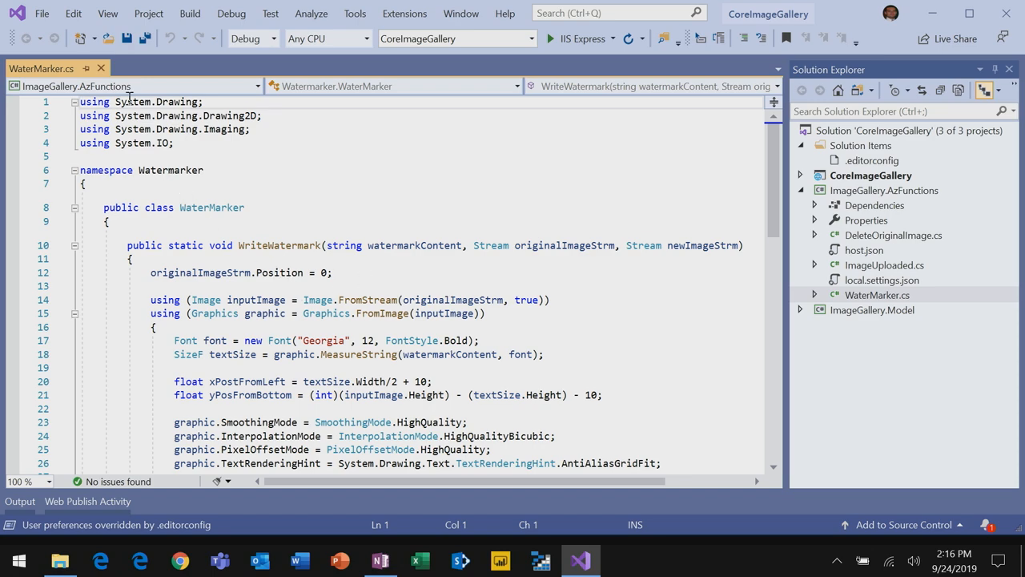
{"action": "mouse_move", "coordinate": [102, 68]}
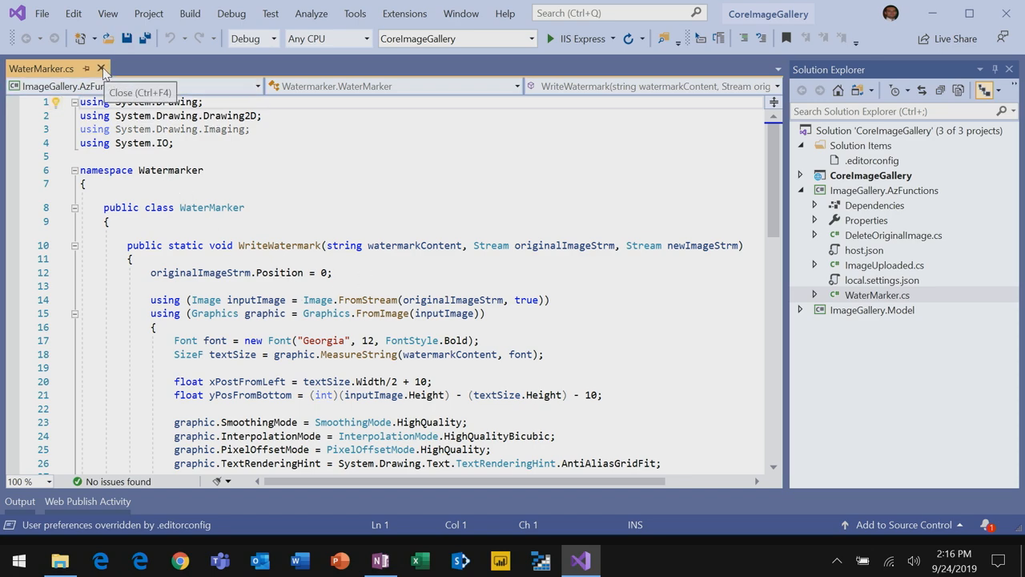
{"action": "left_click", "coordinate": [102, 69]}
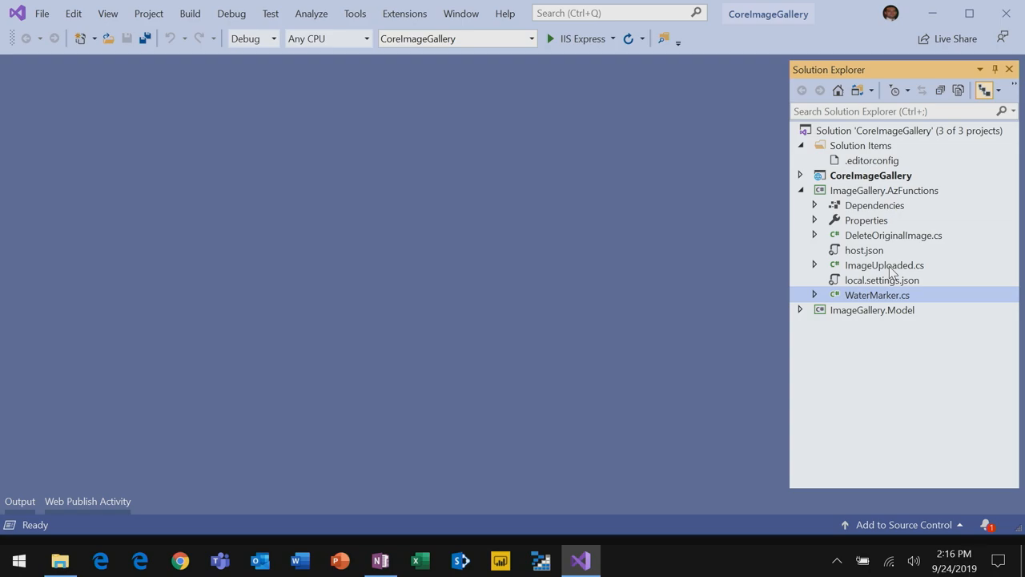
{"action": "double_click", "coordinate": [885, 265]}
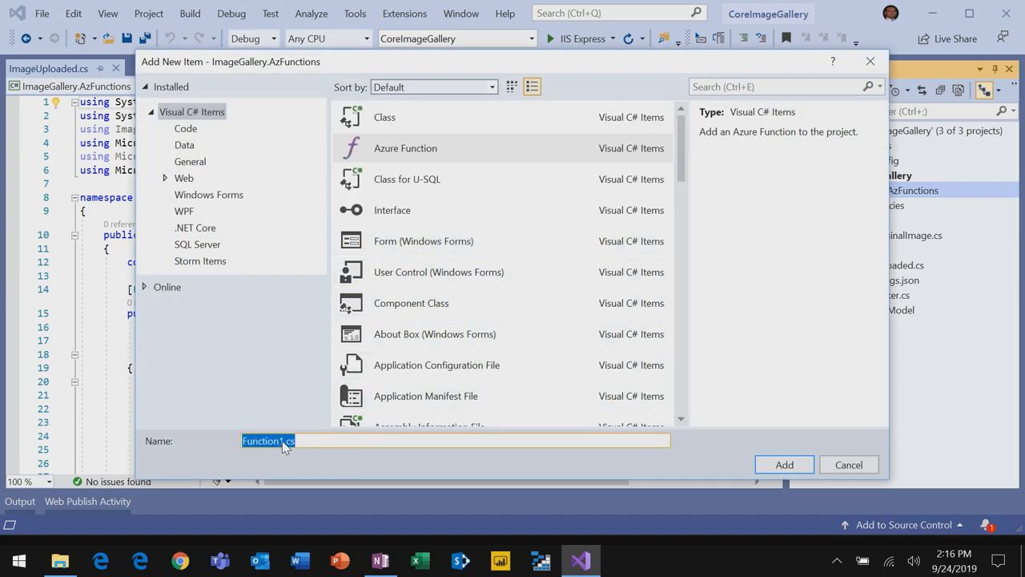
{"action": "left_click", "coordinate": [783, 465]}
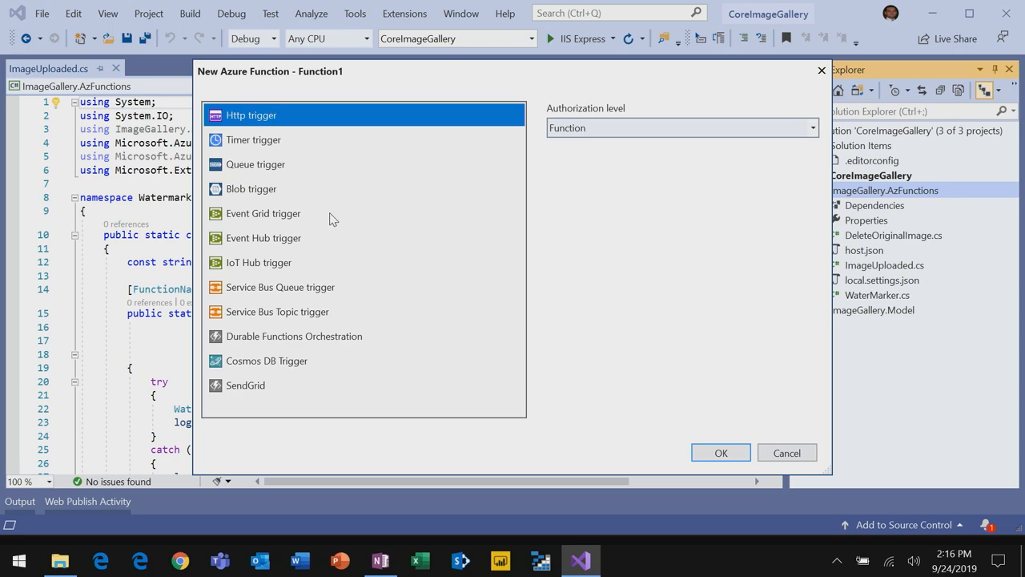
{"action": "mouse_move", "coordinate": [366, 247]}
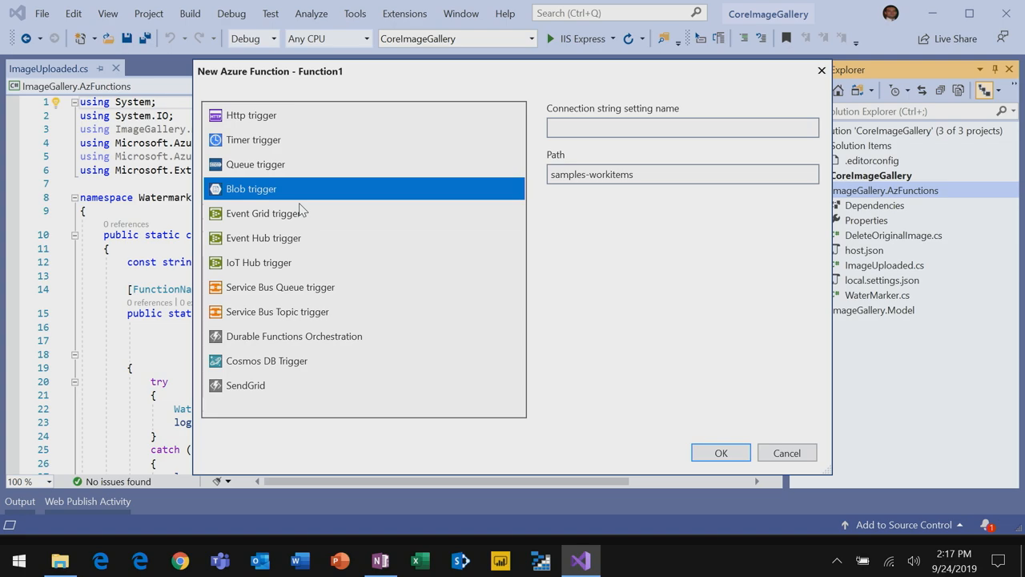
{"action": "mouse_move", "coordinate": [788, 171]}
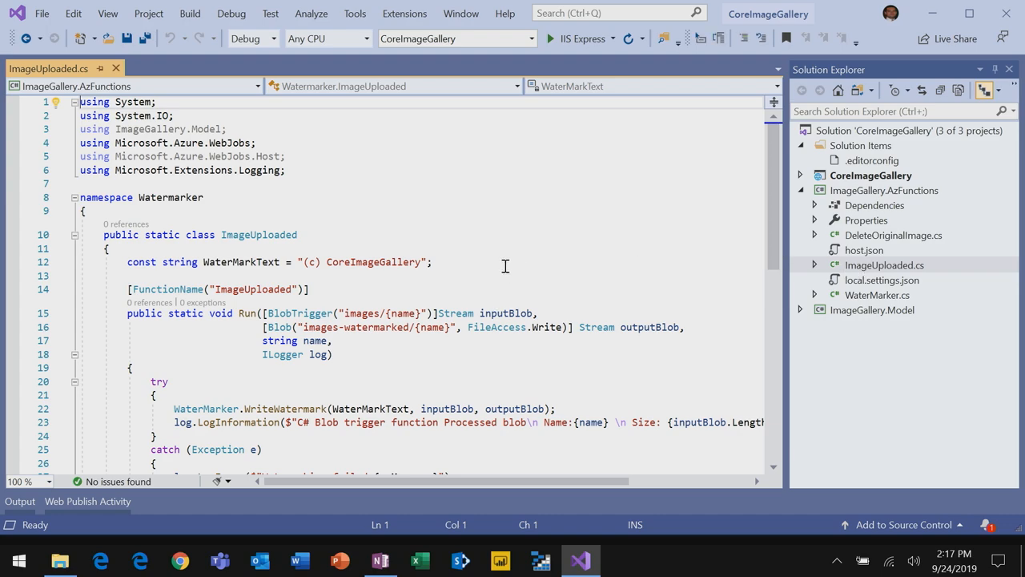
{"action": "scroll", "scroll_direction": "down", "scroll_amount": 3}
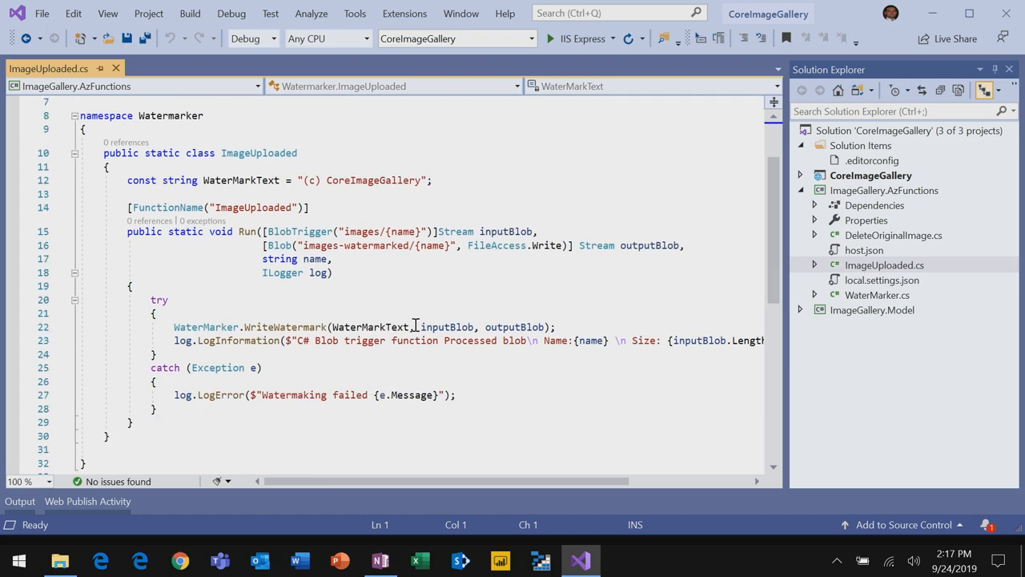
{"action": "double_click", "coordinate": [372, 179]}
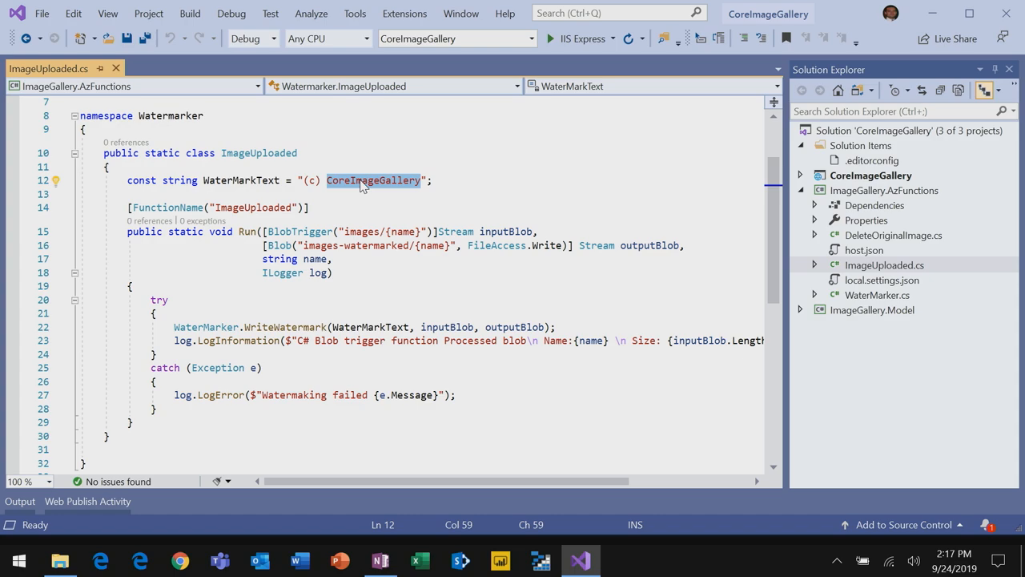
{"action": "left_click", "coordinate": [184, 208]}
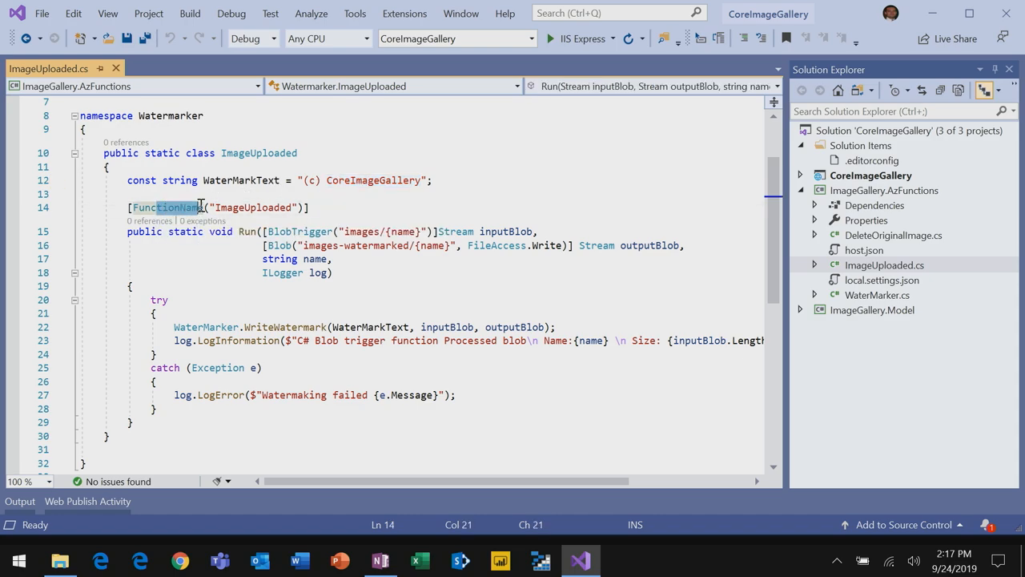
{"action": "left_click", "coordinate": [166, 208]}
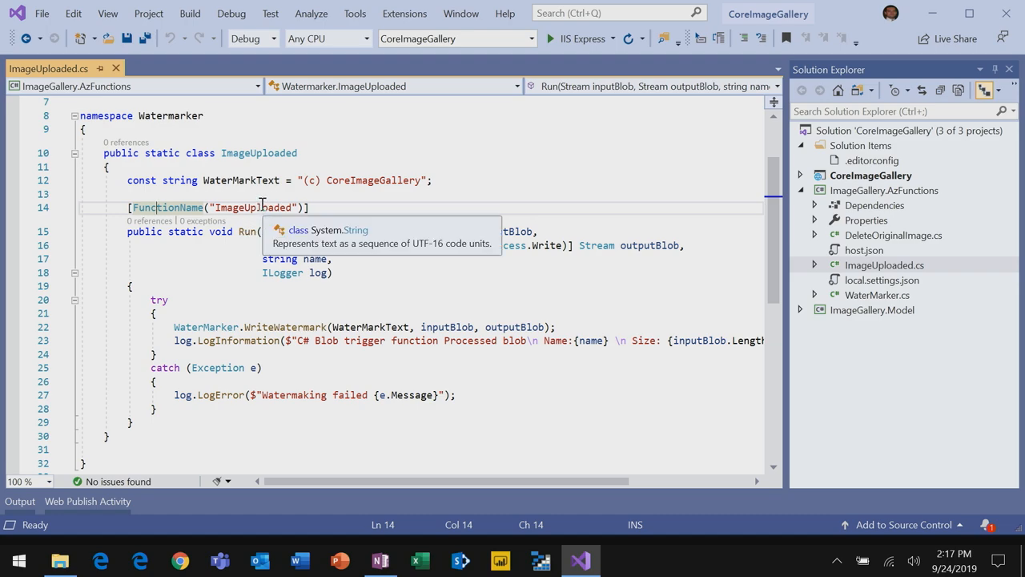
{"action": "type", "text": "[BlobTrigger(\"images/{name}\")]"}
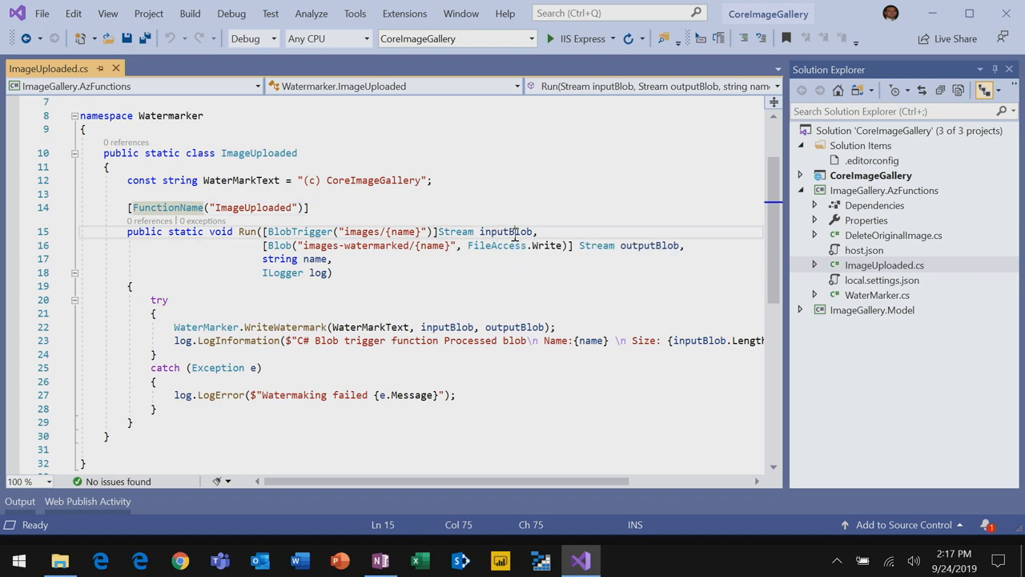
{"action": "left_click", "coordinate": [507, 231]}
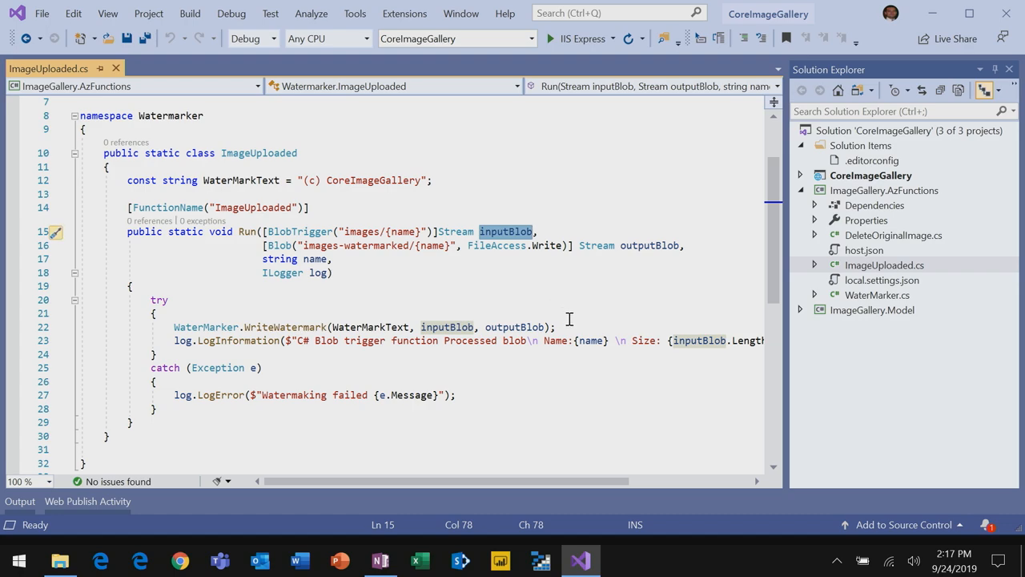
{"action": "double_click", "coordinate": [302, 231]}
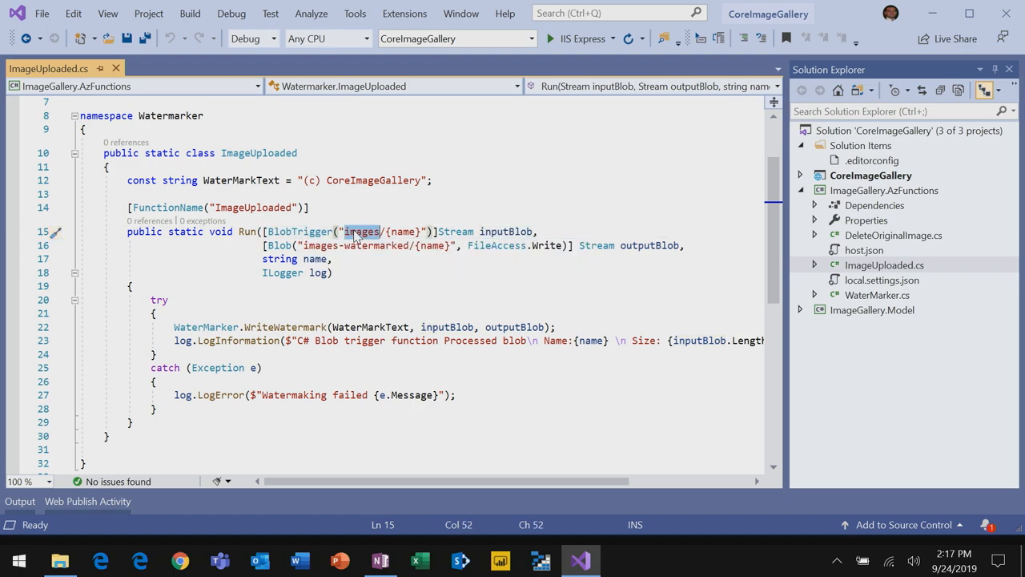
{"action": "mouse_move", "coordinate": [361, 231]}
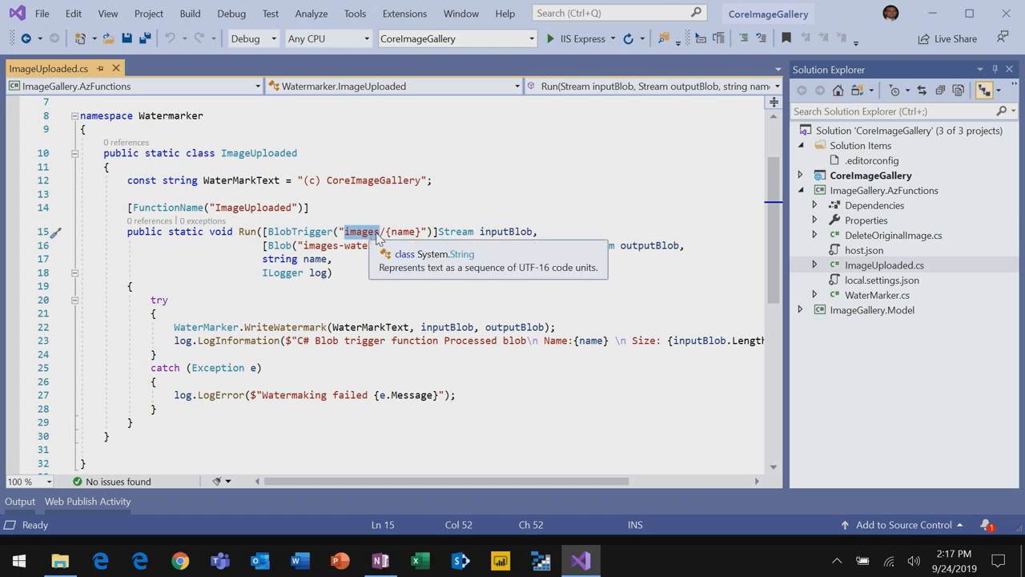
{"action": "mouse_move", "coordinate": [391, 224]}
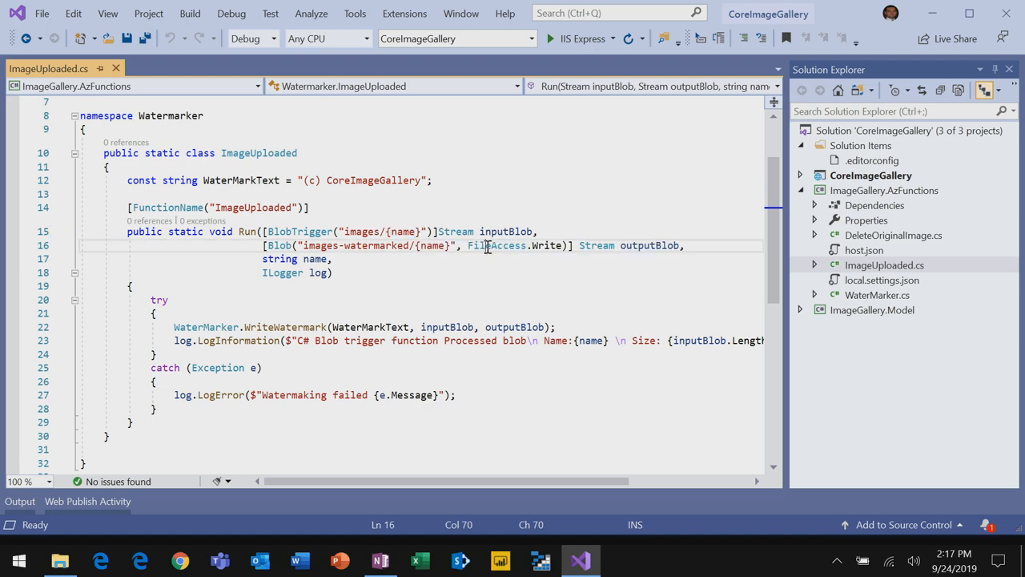
{"action": "double_click", "coordinate": [496, 245]}
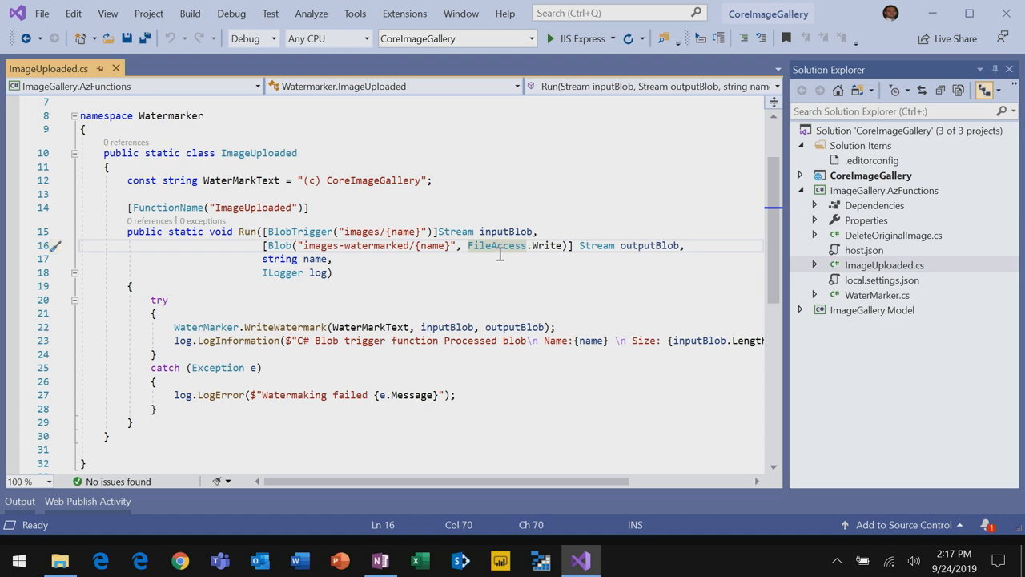
{"action": "mouse_move", "coordinate": [496, 245]}
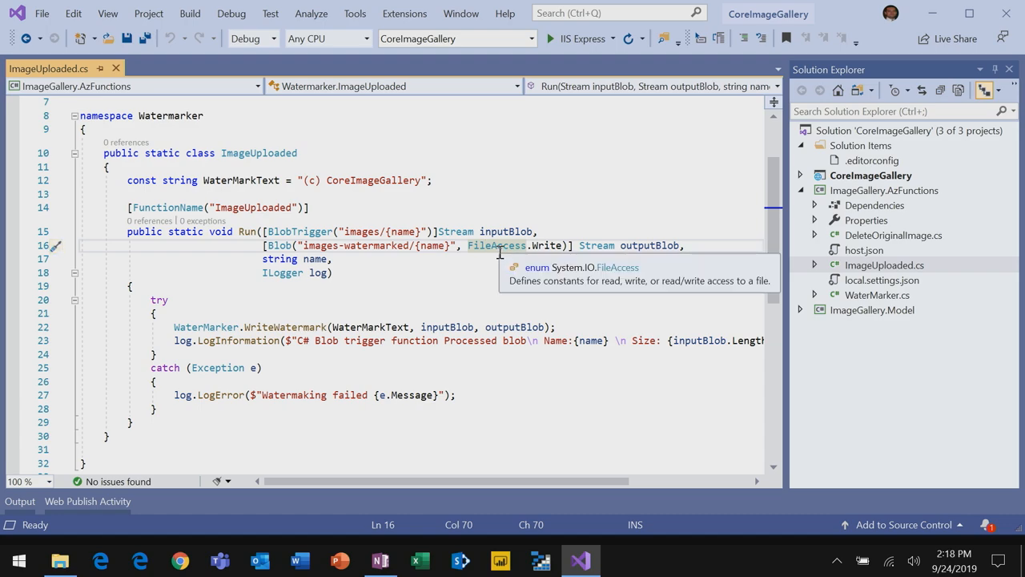